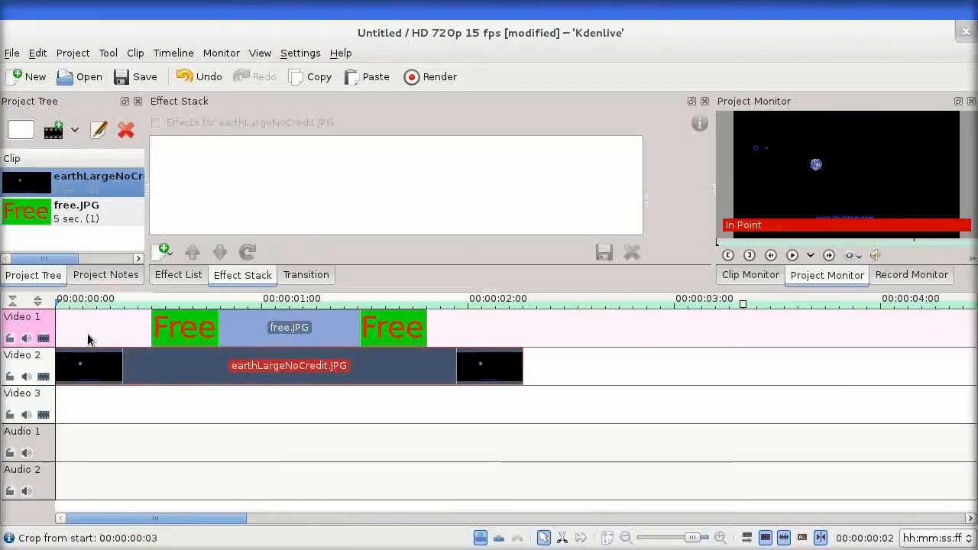
mouse_move(160, 348)
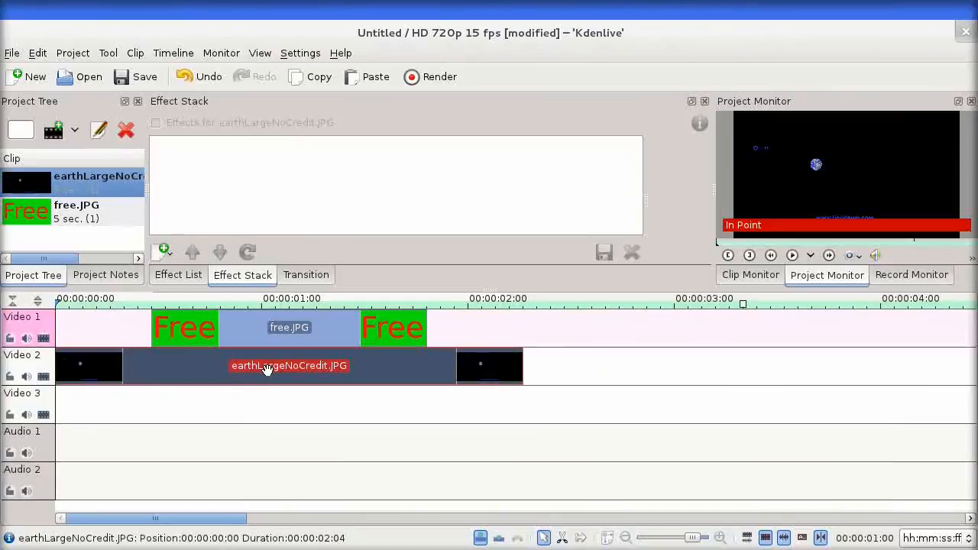
Select the Earth clip and preview the two-second mark, Free's first frame, and Free's end
left_click(792, 255)
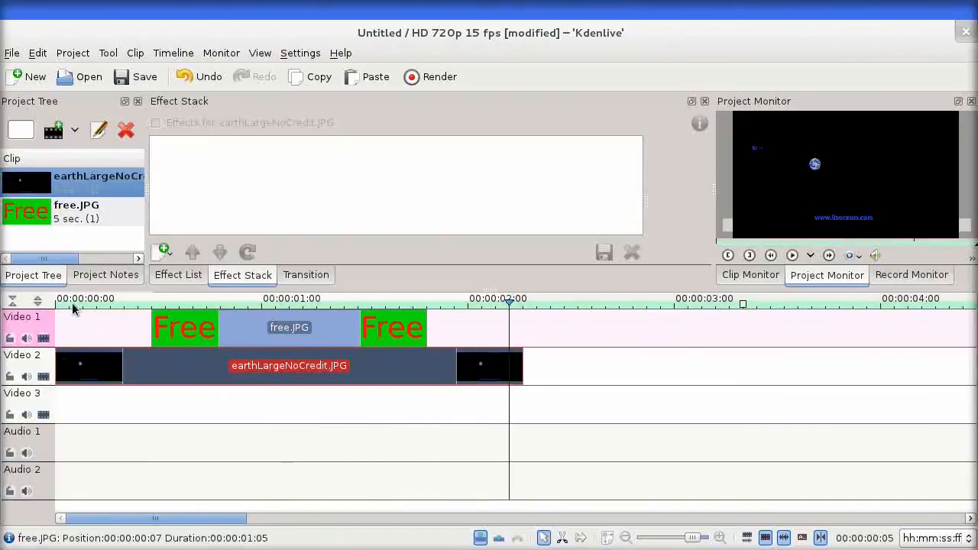
left_click(125, 299)
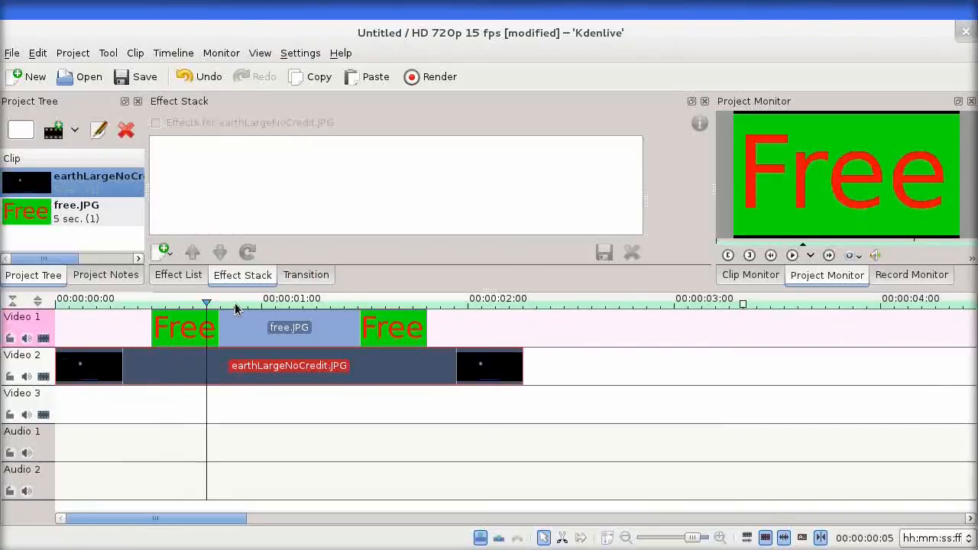
left_click(386, 306)
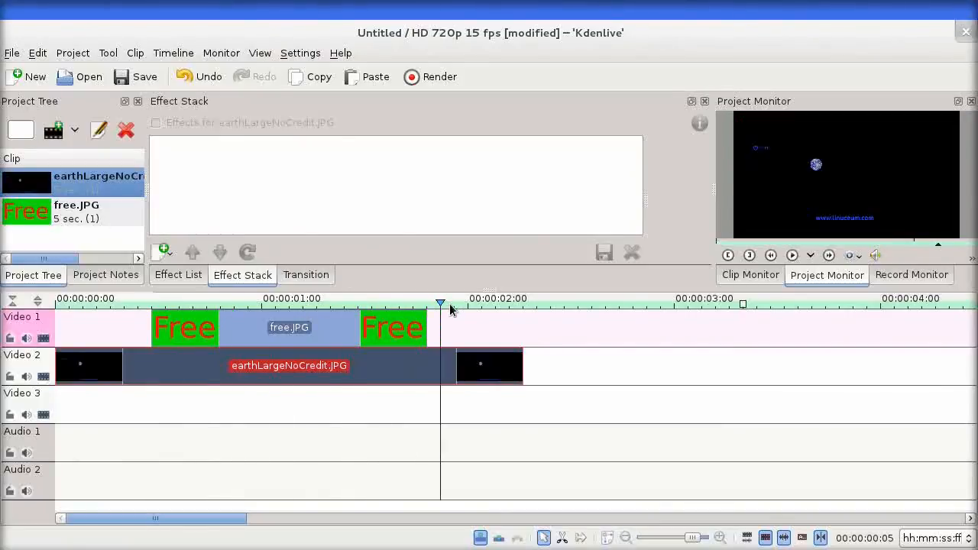
left_click(508, 298)
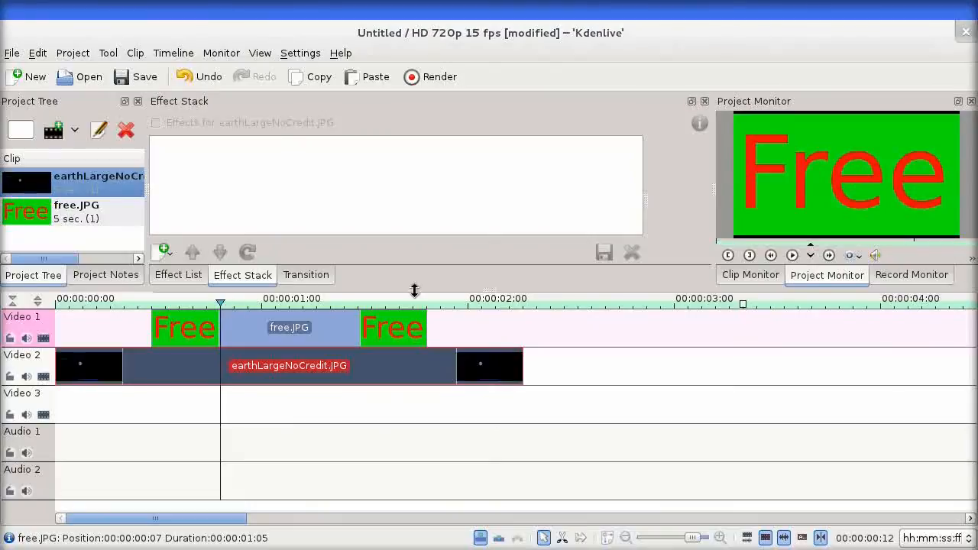
mouse_move(542, 310)
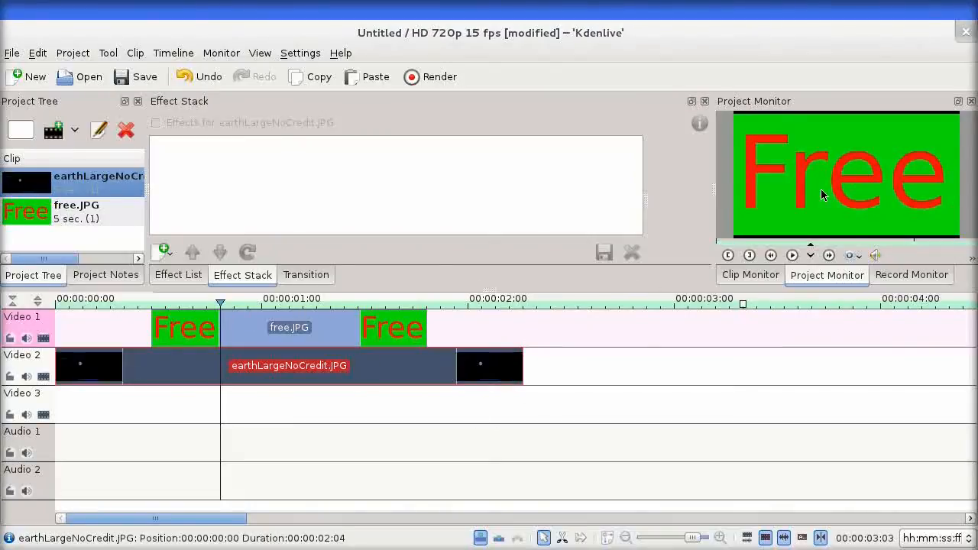
mouse_move(789, 144)
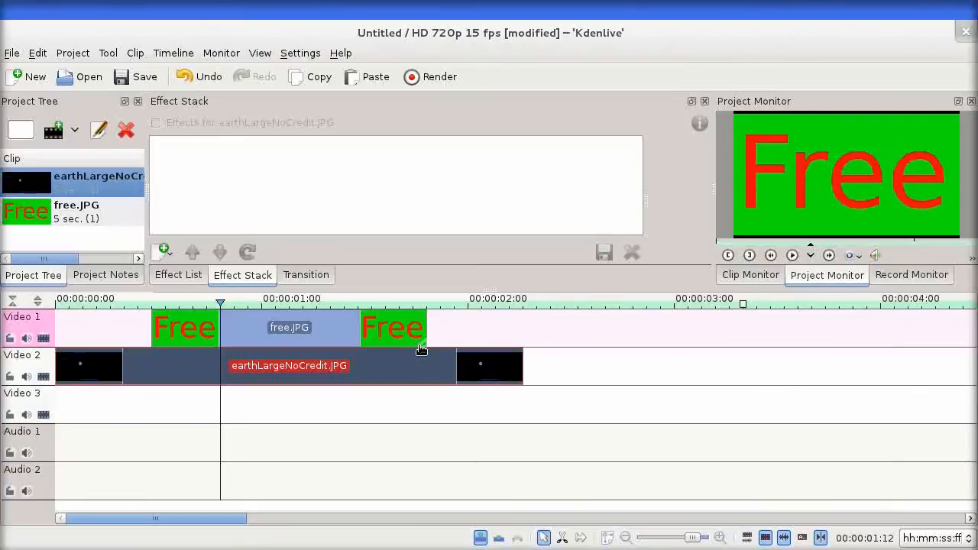
mouse_move(425, 346)
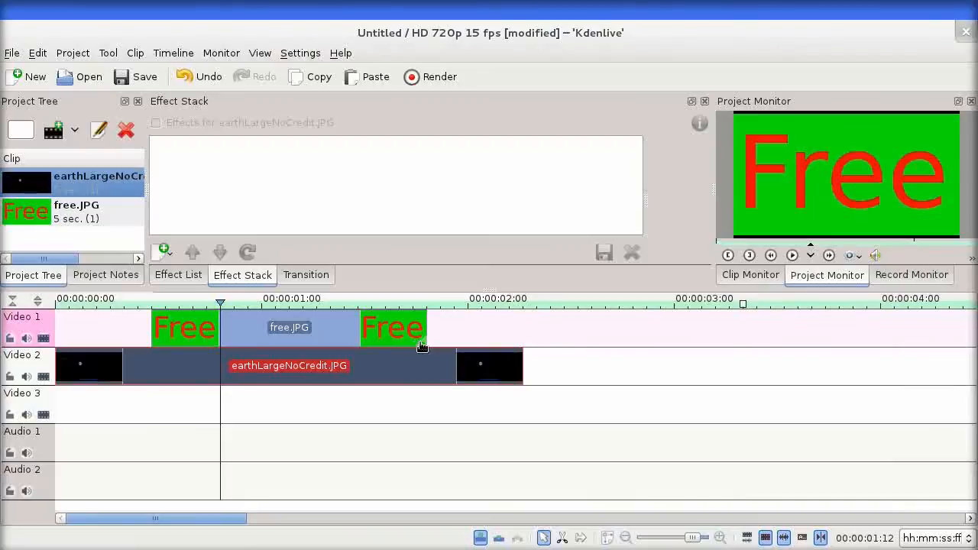
Add a Dissolve transition from the Free clip onto Earth, untick Reverse, and play
left_click(289, 327)
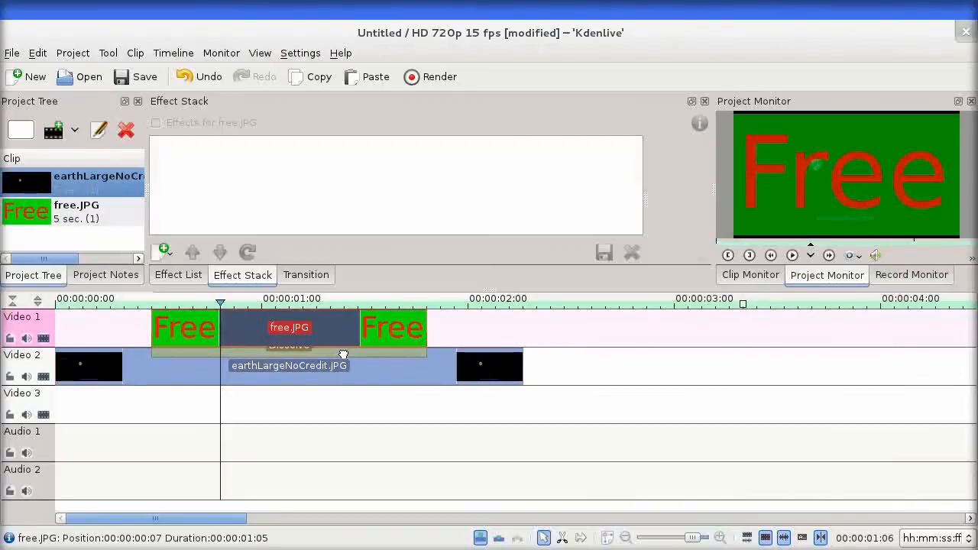
left_click(289, 344)
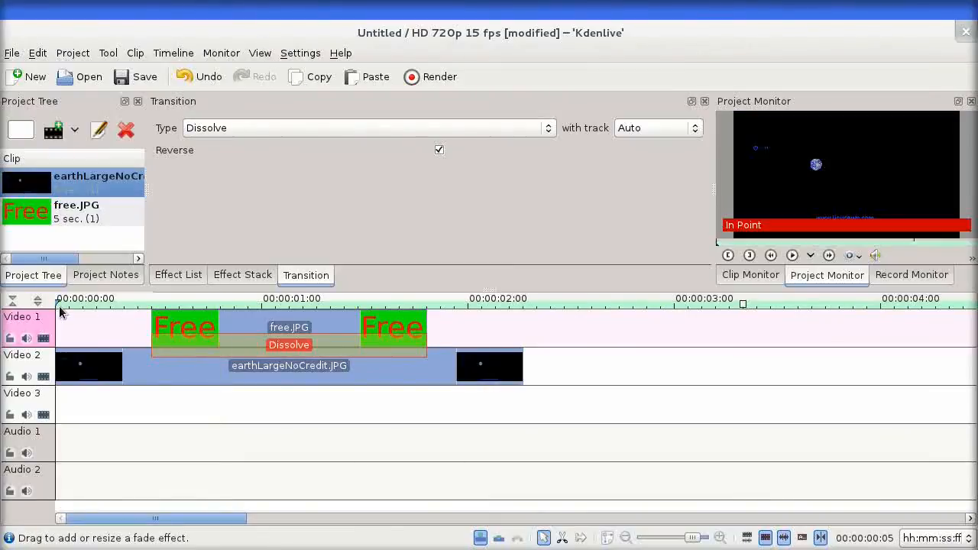
left_click(439, 149)
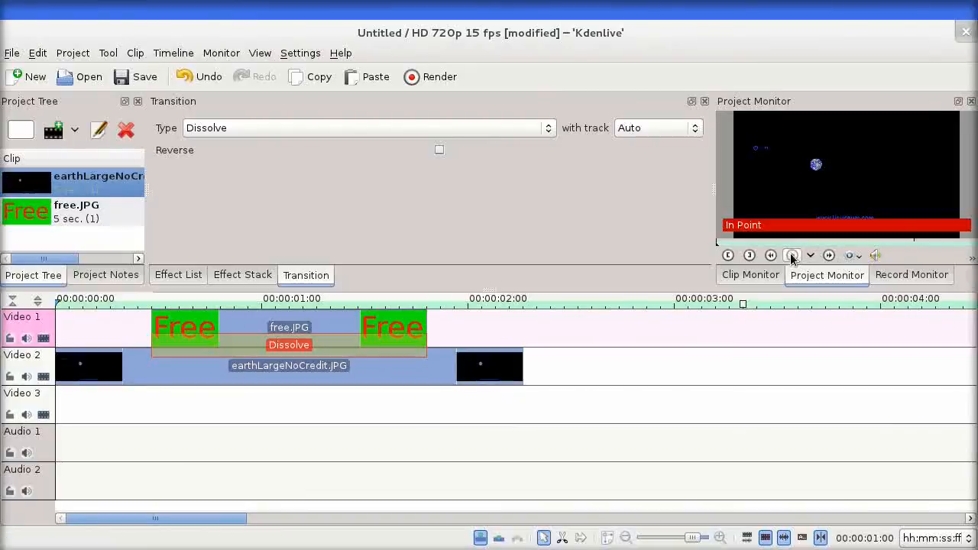
left_click(791, 256)
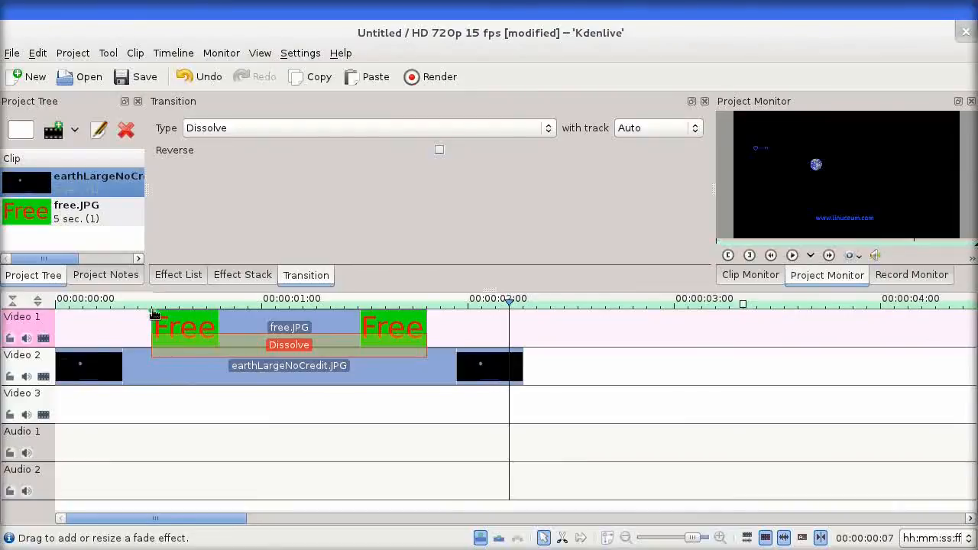
mouse_move(160, 306)
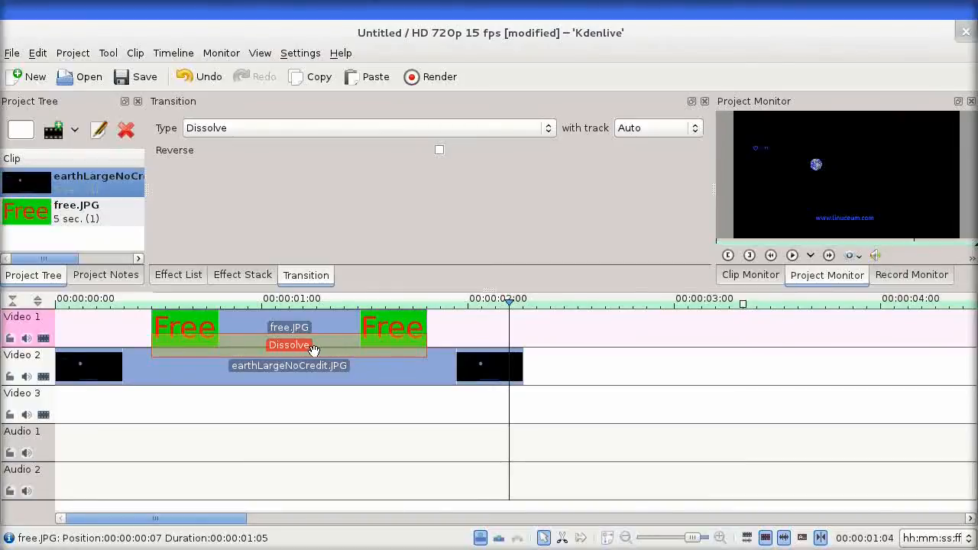
Select the Dissolve transition and change its type to Composite
left_click(547, 128)
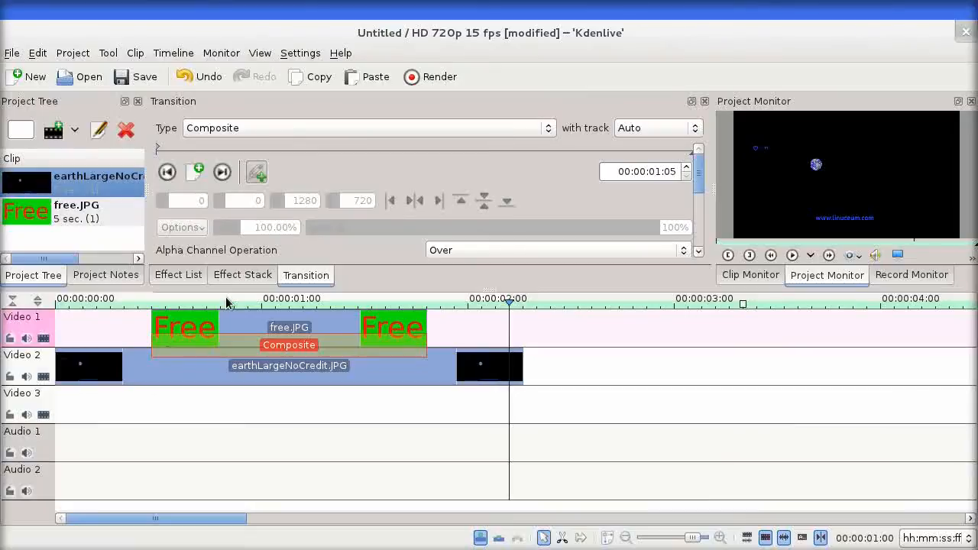
Show the Effect List and expand Alpha manipulation to reveal Blue Screen
left_click(177, 275)
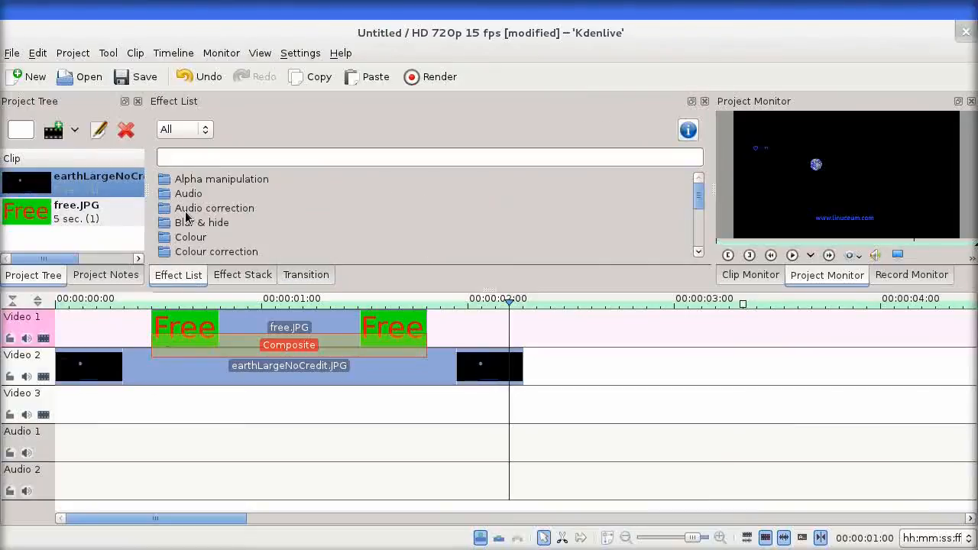
mouse_move(164, 179)
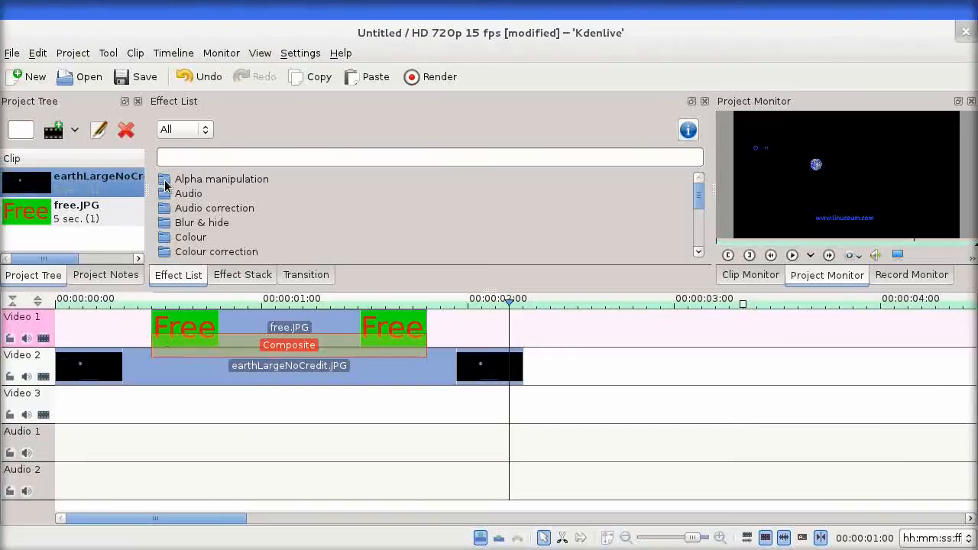
left_click(218, 193)
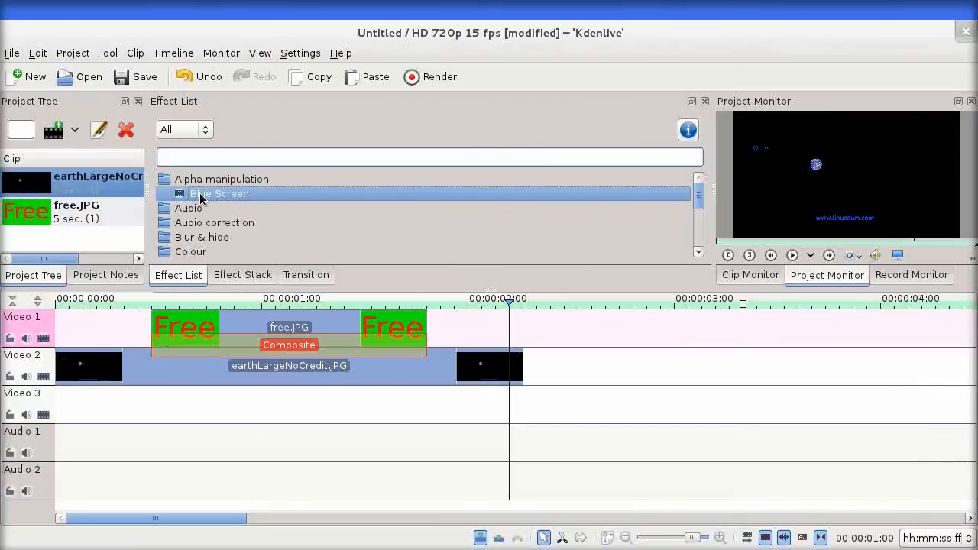
mouse_move(391, 223)
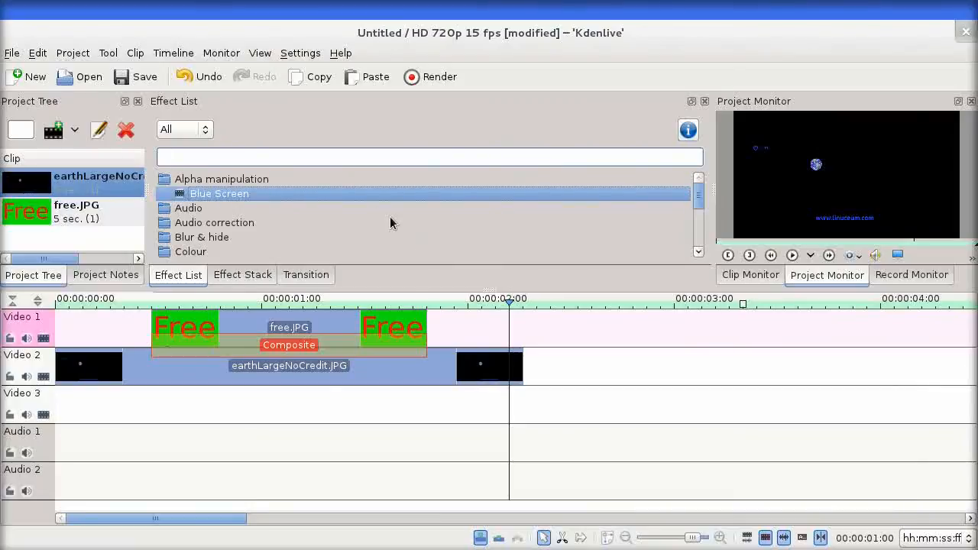
mouse_move(270, 245)
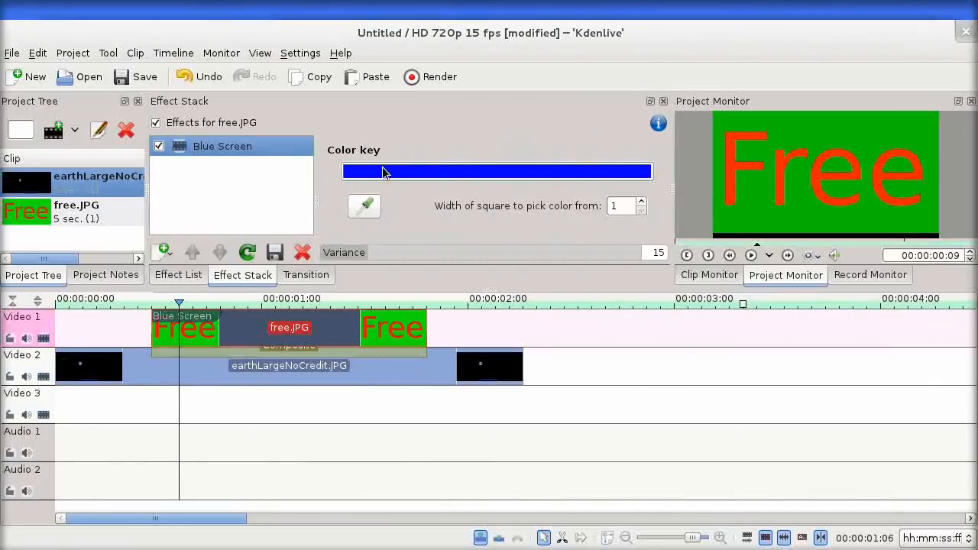
mouse_move(728, 186)
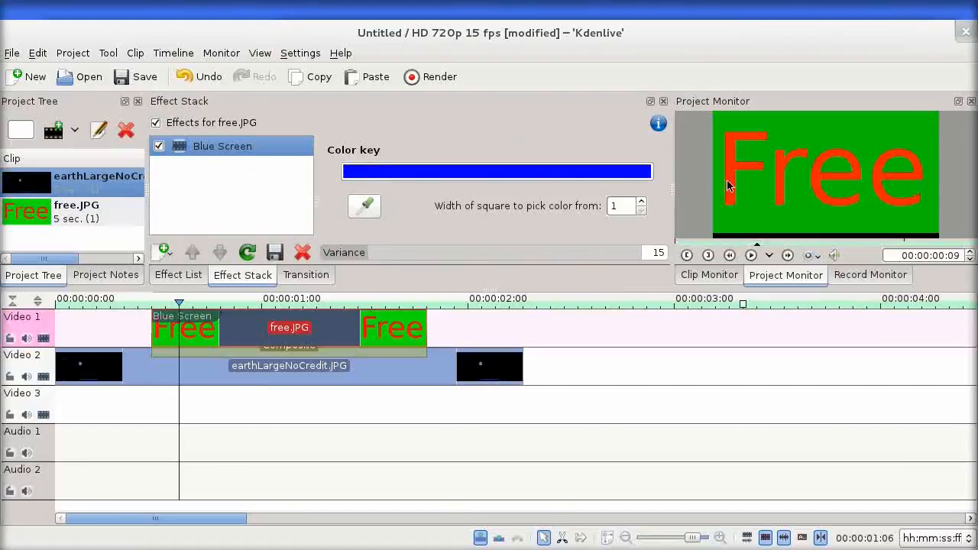
mouse_move(724, 131)
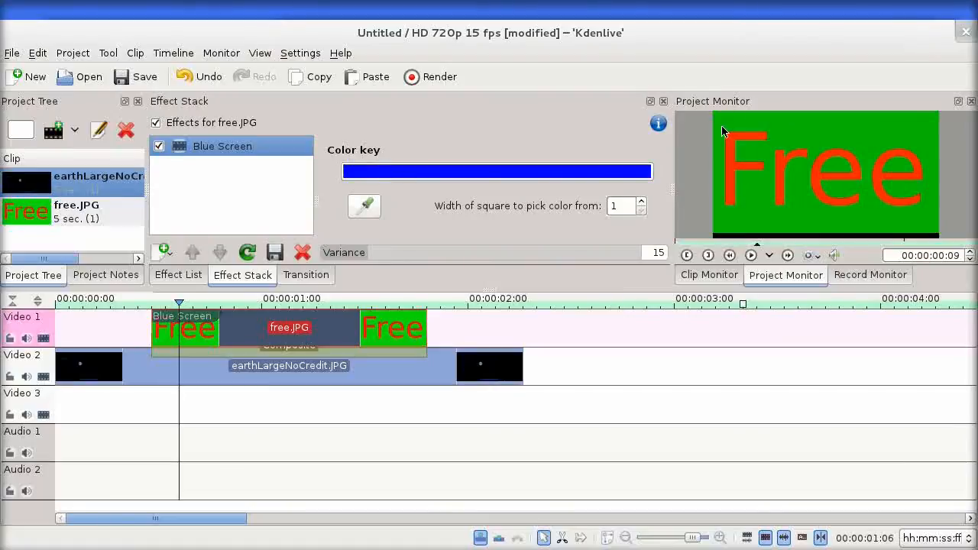
mouse_move(330, 237)
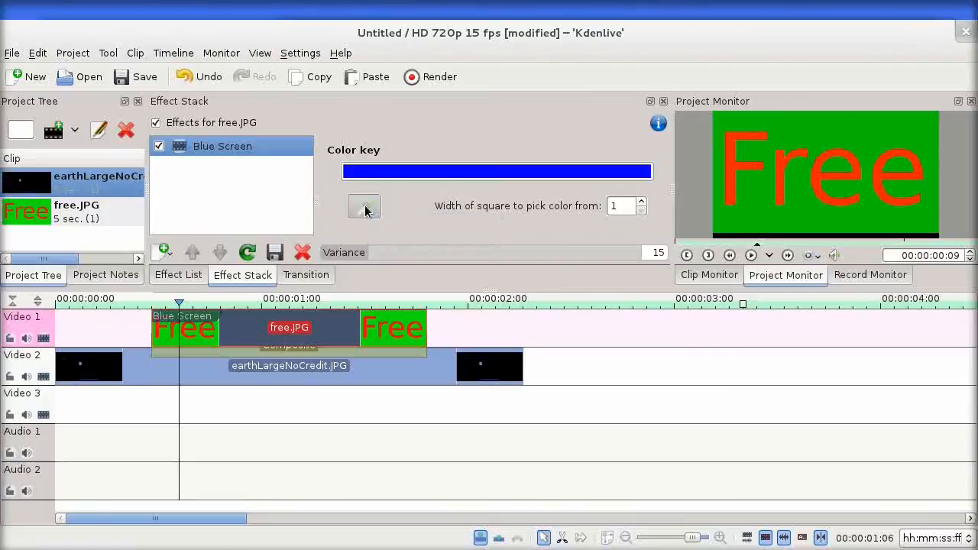
Sample the green background in the Project Monitor as the Blue Screen key colour
left_click(364, 206)
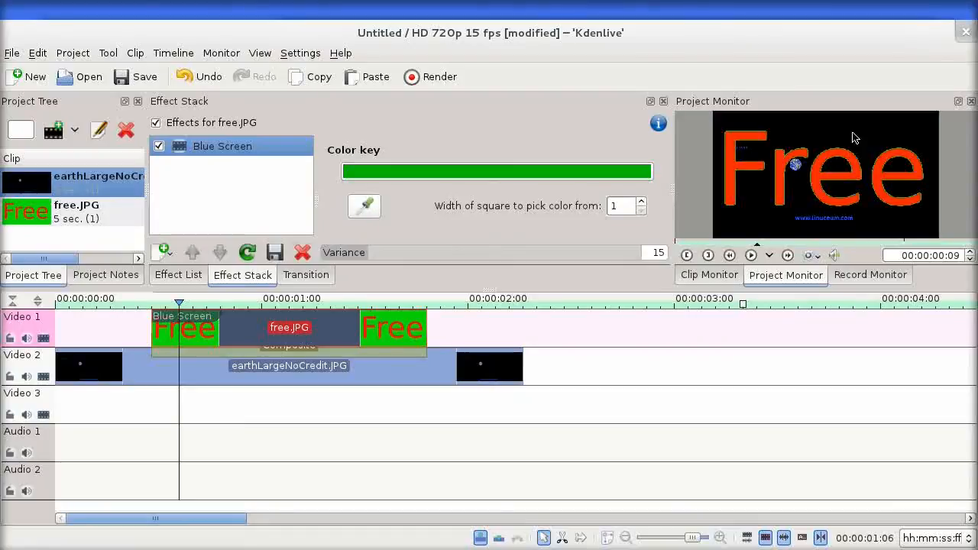
mouse_move(808, 140)
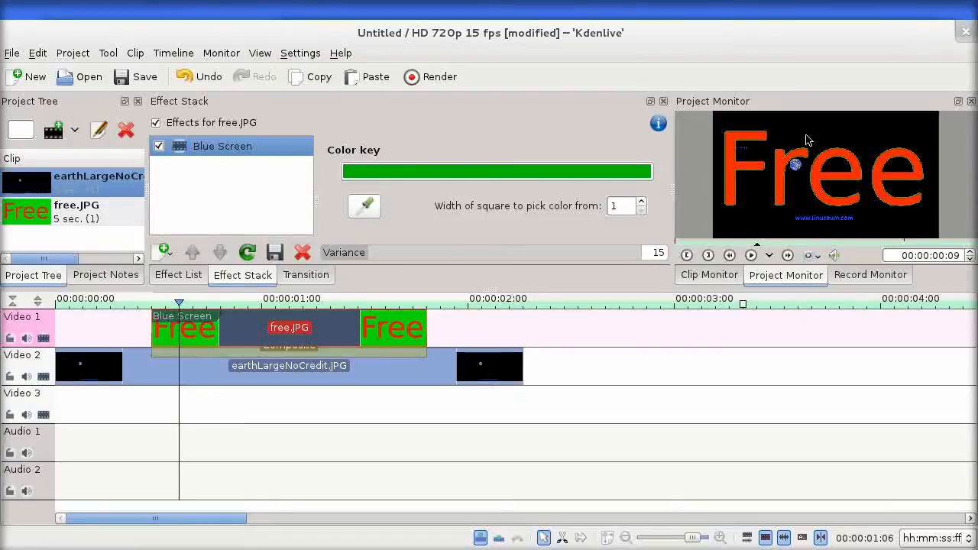
mouse_move(732, 215)
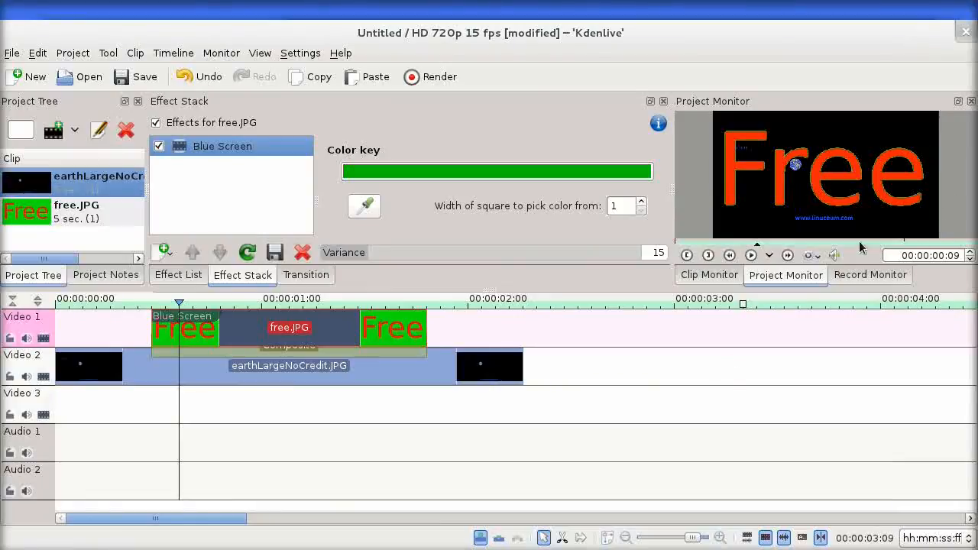
mouse_move(116, 314)
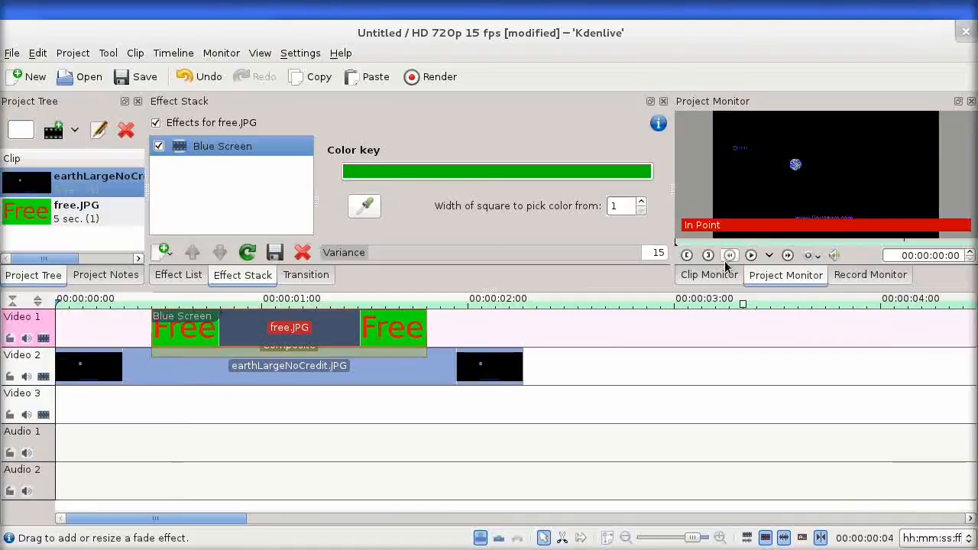
Jump to a frame near 00:00:01:03 where the red Free text appears
left_click(751, 256)
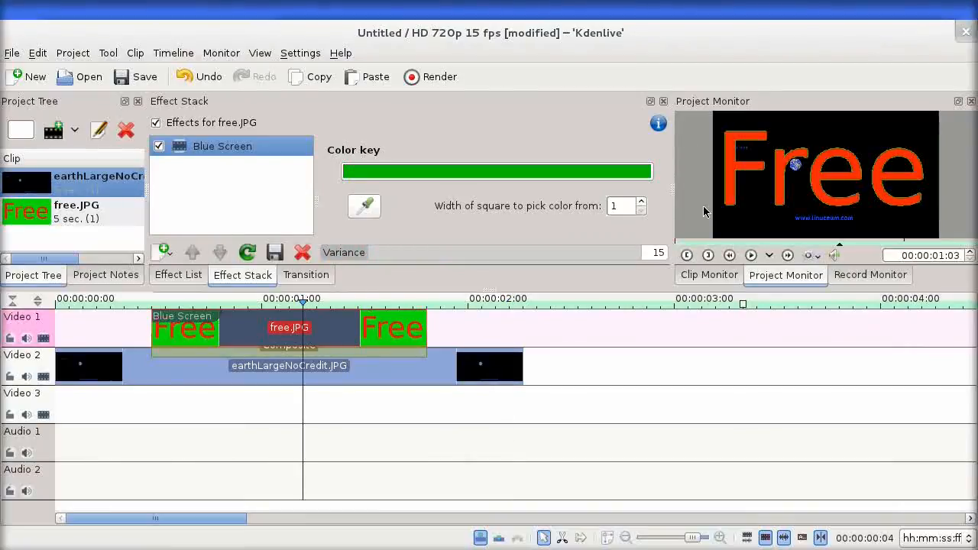
mouse_move(732, 180)
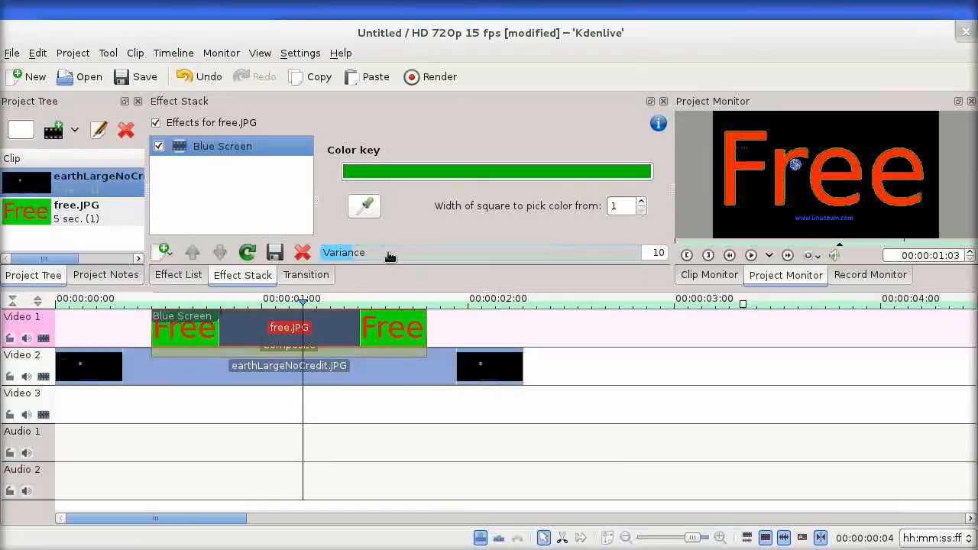
Test Blue Screen variance values, settle on 49, then rewind and replay the keyed composite
left_click_drag(391, 252, 615, 252)
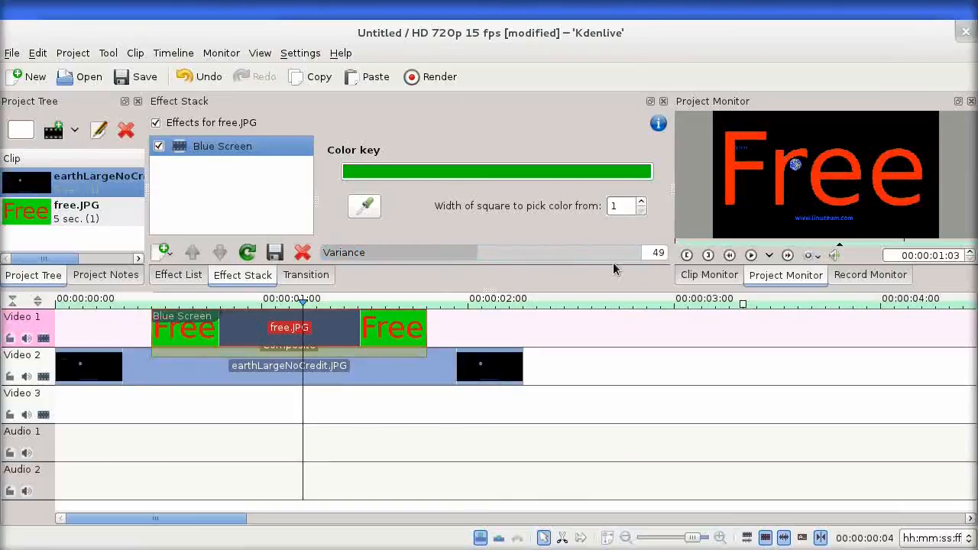
mouse_move(797, 221)
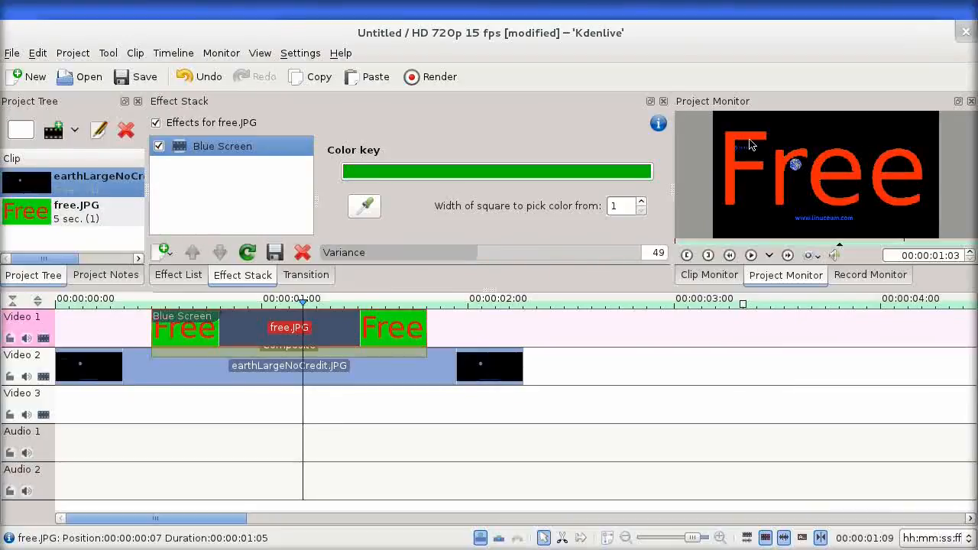
mouse_move(703, 228)
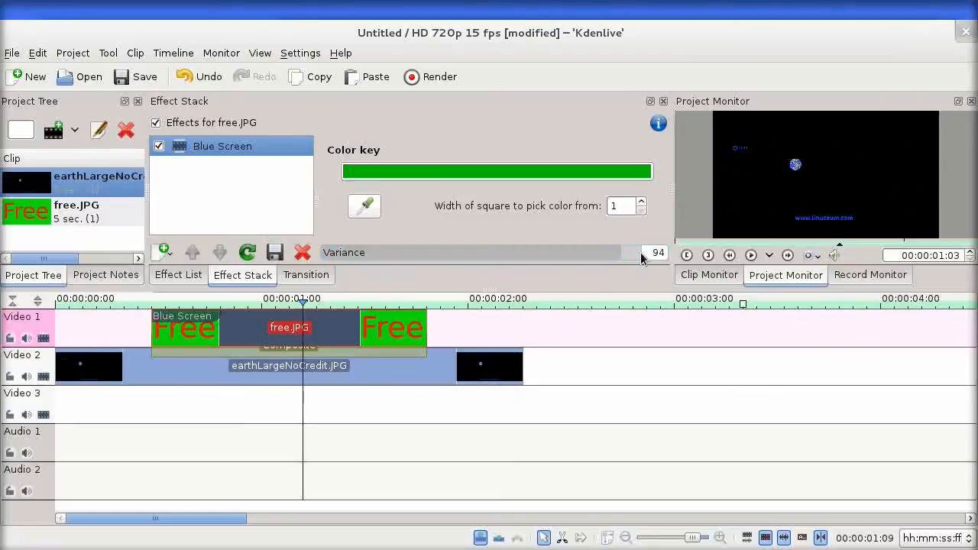
left_click_drag(634, 252, 554, 252)
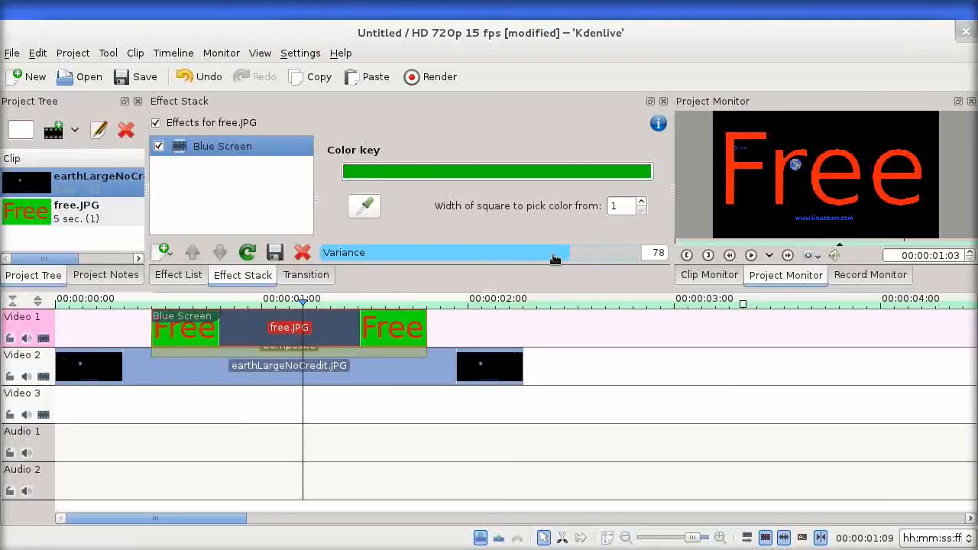
left_click_drag(554, 256, 480, 257)
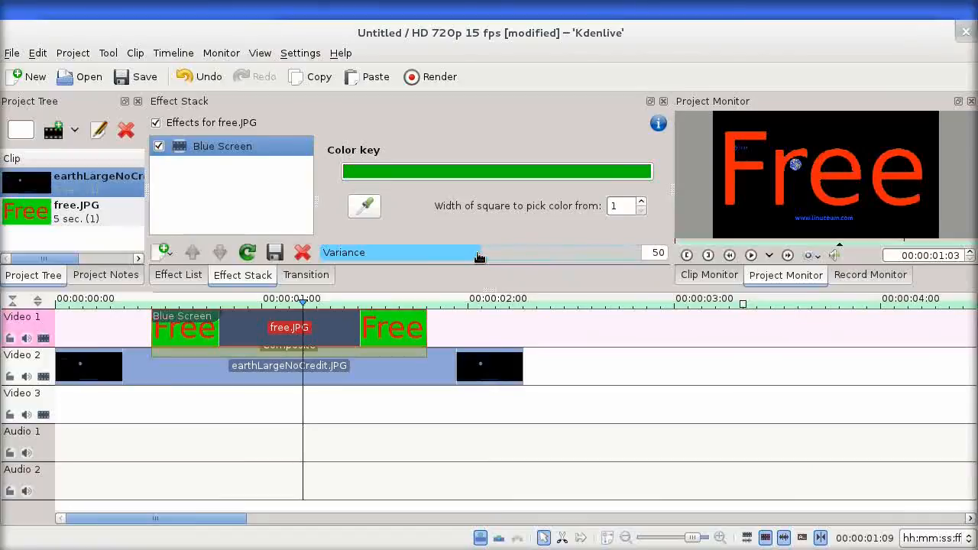
left_click_drag(480, 252, 462, 252)
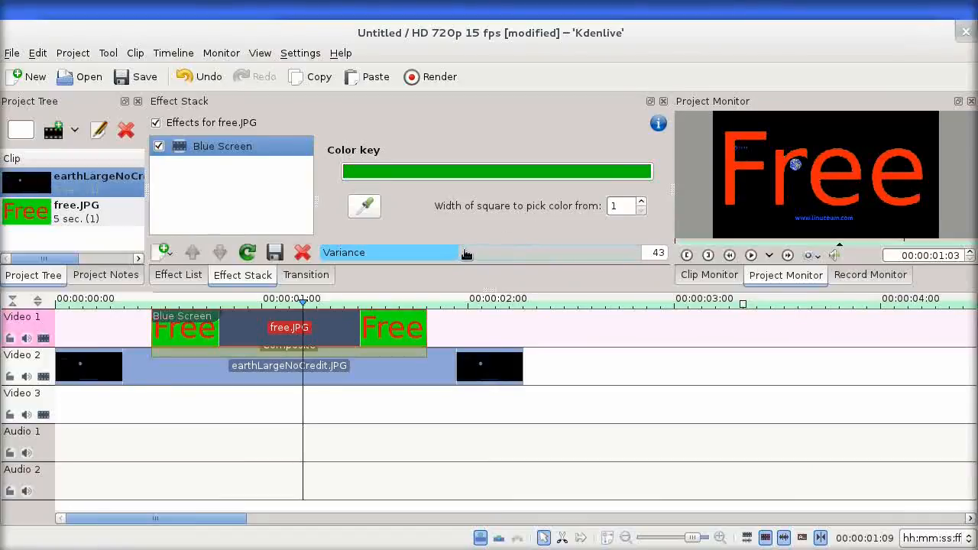
left_click_drag(458, 252, 477, 252)
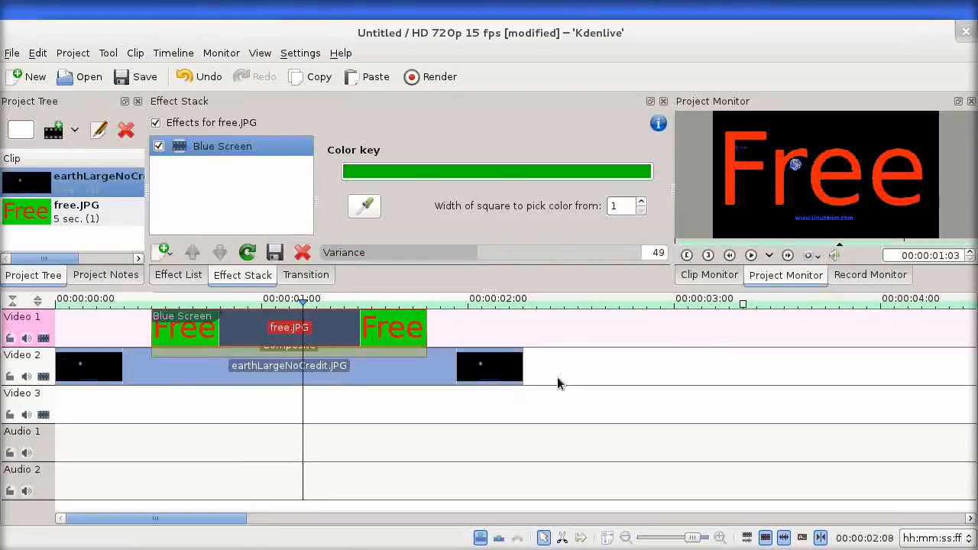
left_click(751, 255)
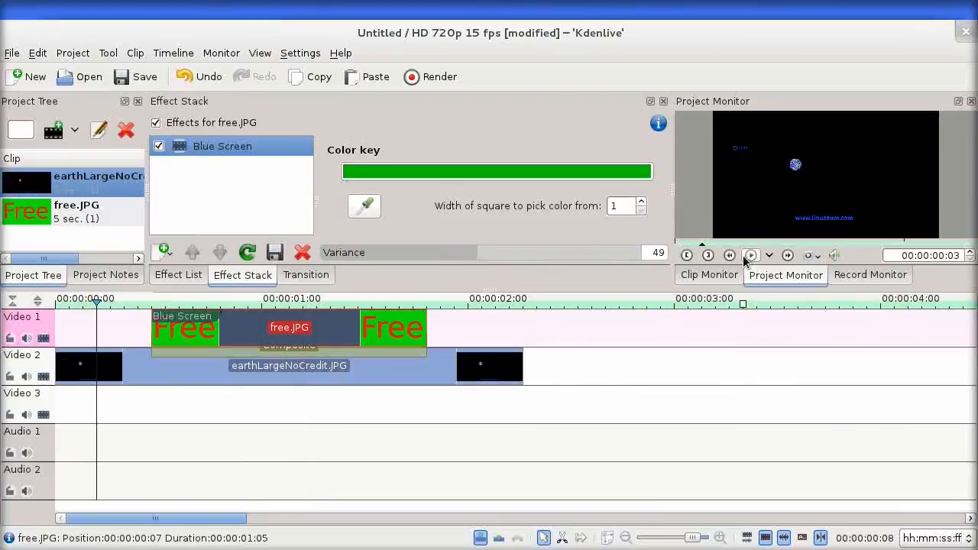
left_click(751, 255)
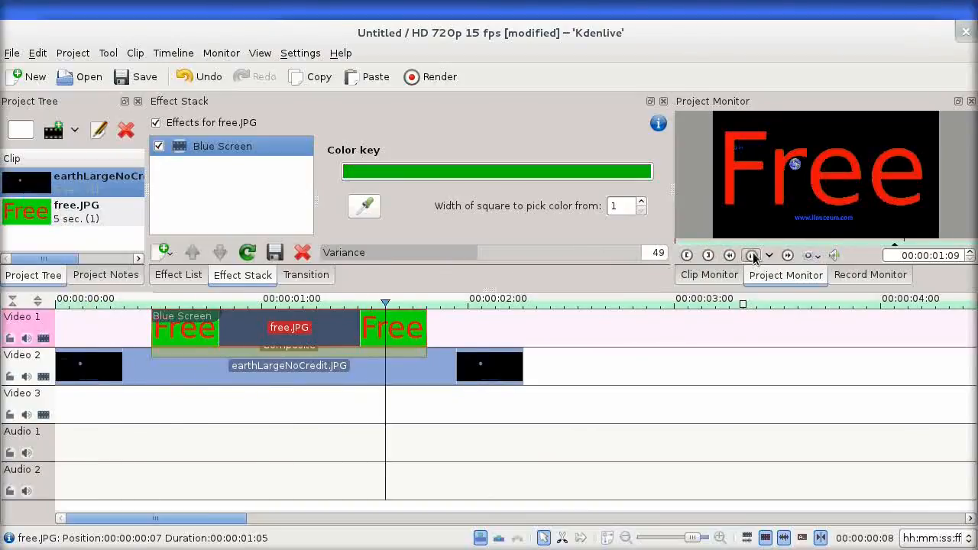